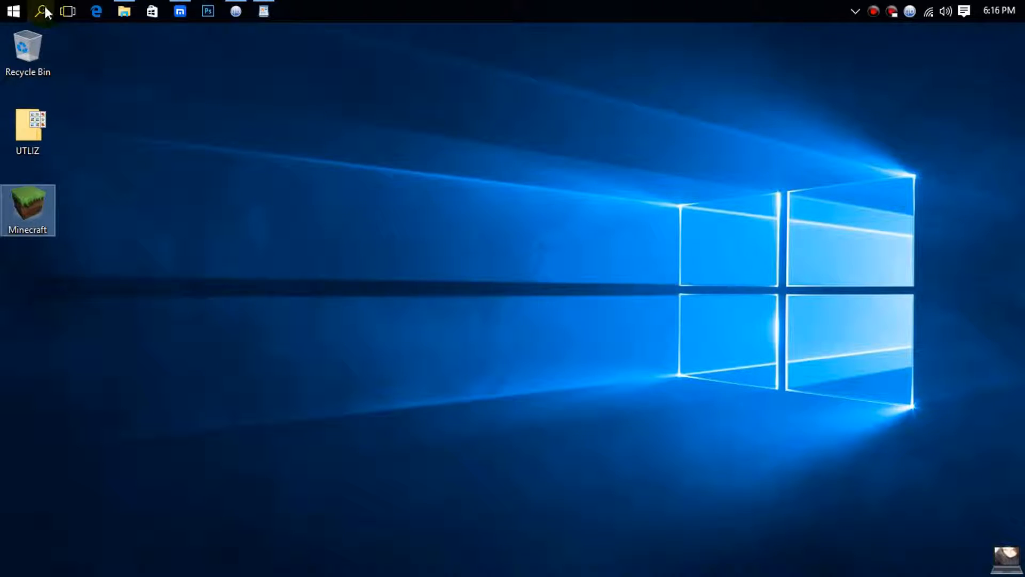
Step: Search for 'note' and run Notepad as administrator
{"action": "left_click", "coordinate": [43, 12]}
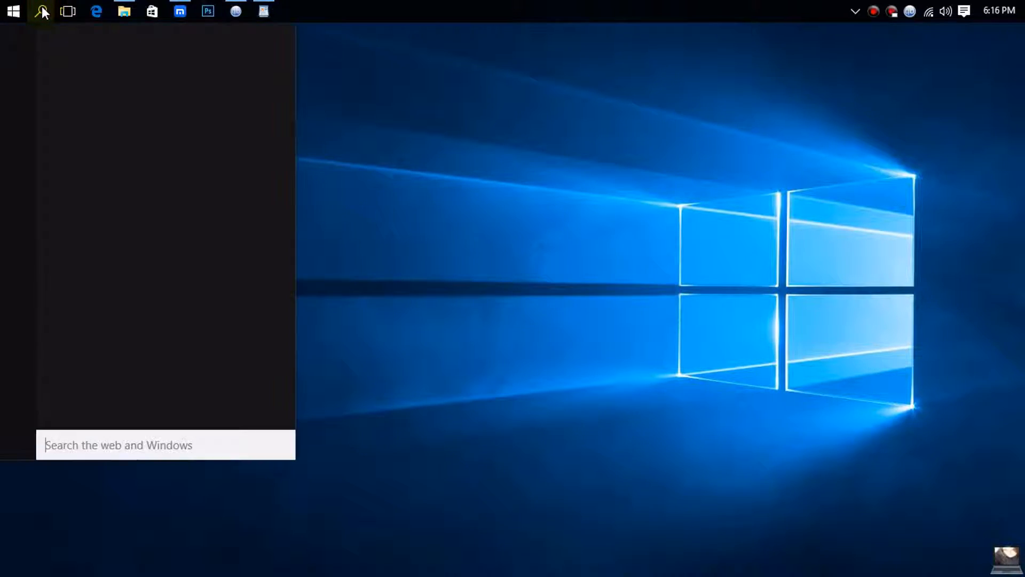
{"action": "left_click", "coordinate": [41, 12]}
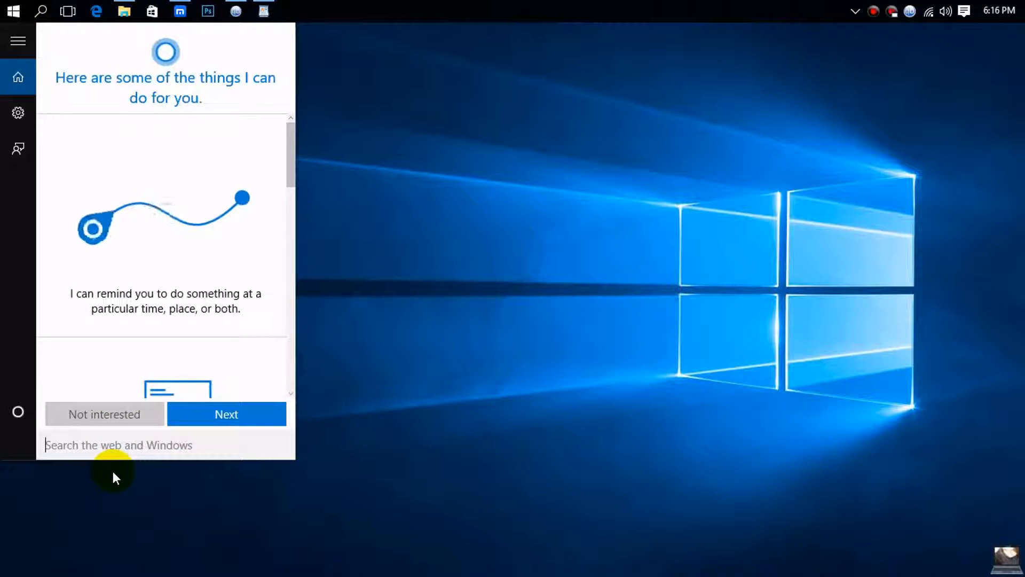
{"action": "type", "text": "n"}
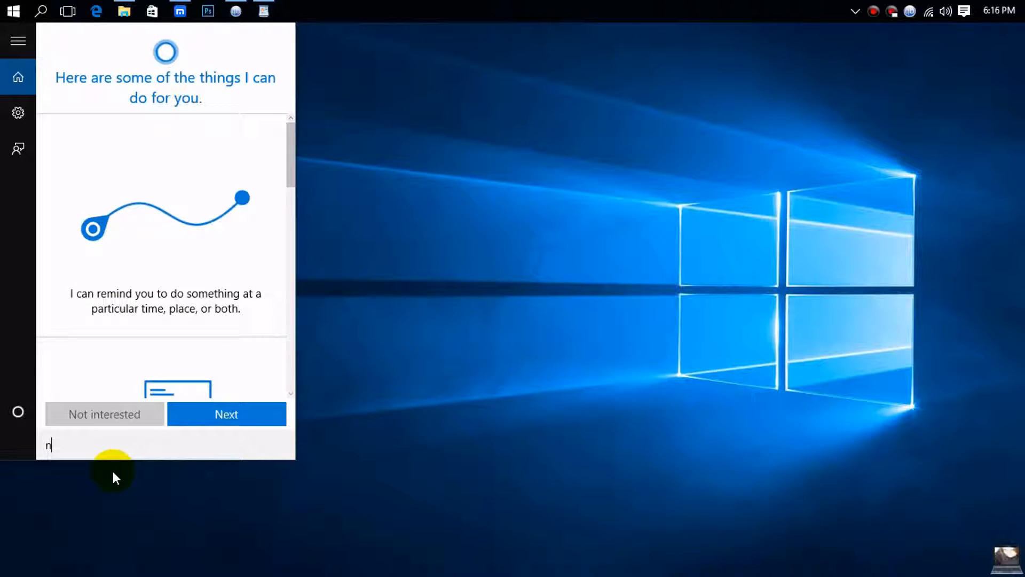
{"action": "type", "text": "noteo"}
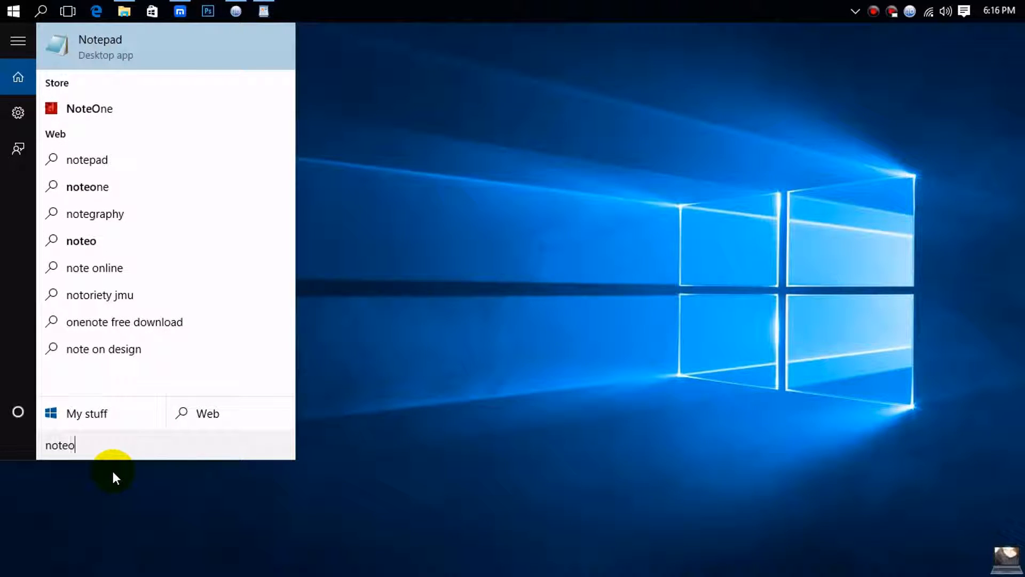
{"action": "key", "text": "Backspace"}
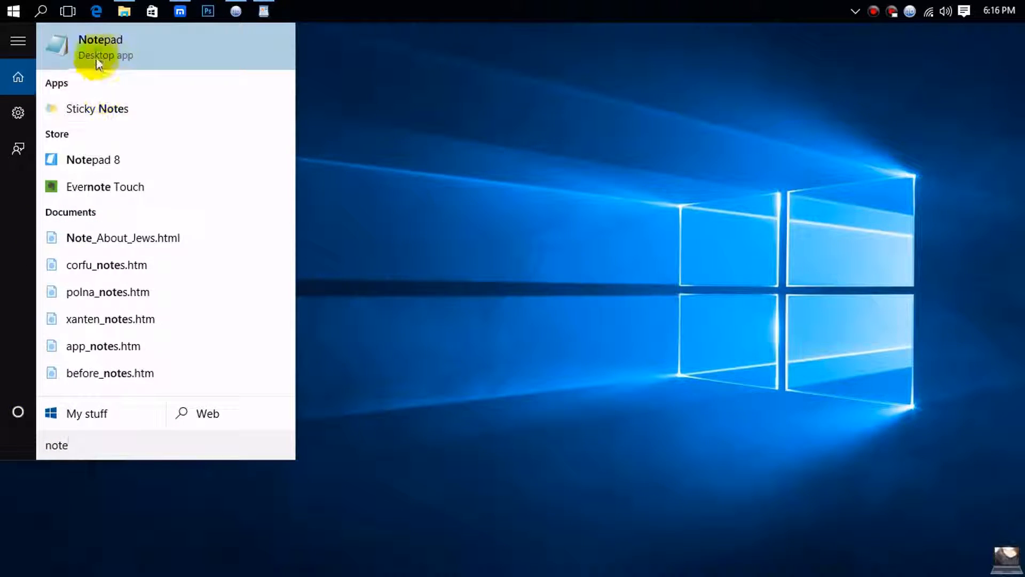
{"action": "right_click", "coordinate": [100, 46]}
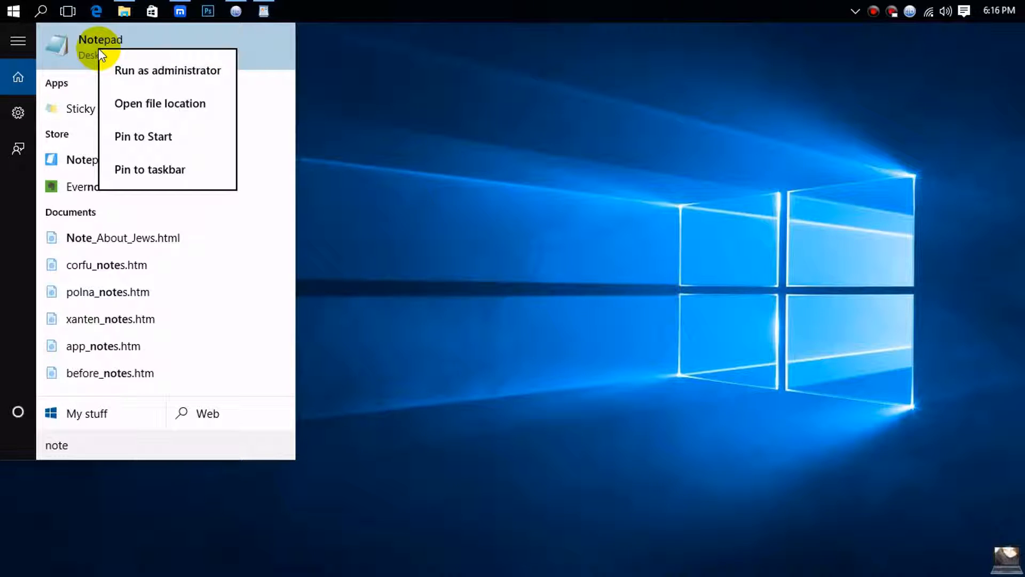
{"action": "left_click", "coordinate": [484, 163]}
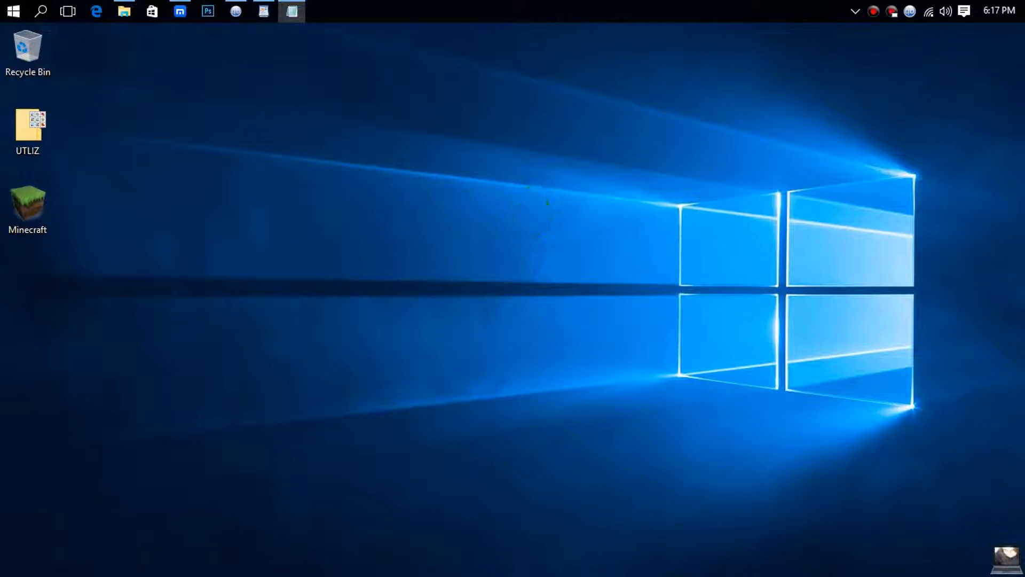
Step: Bring up File > Open in the untitled Notepad window
{"action": "left_click", "coordinate": [292, 11]}
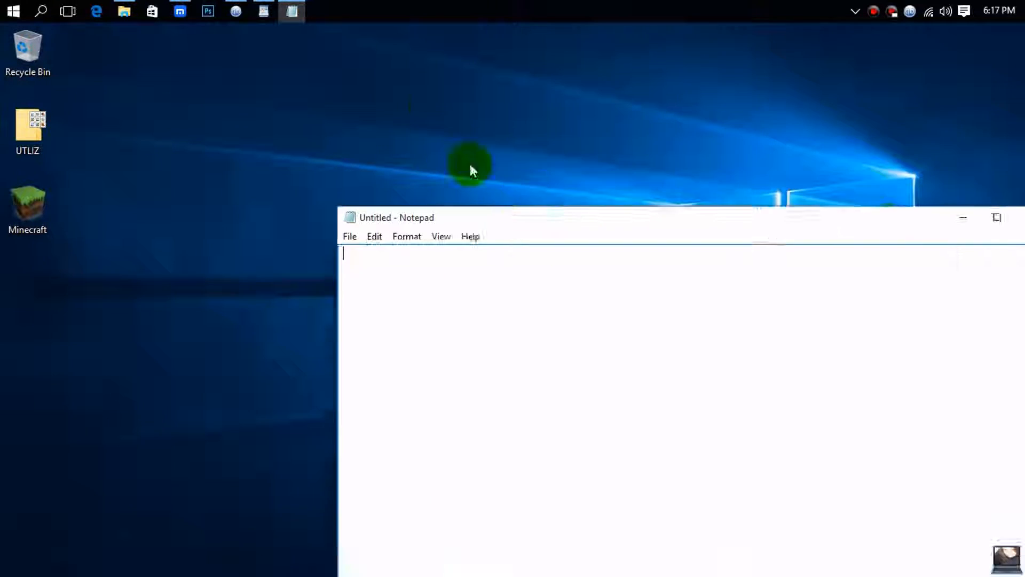
{"action": "left_click", "coordinate": [113, 98]}
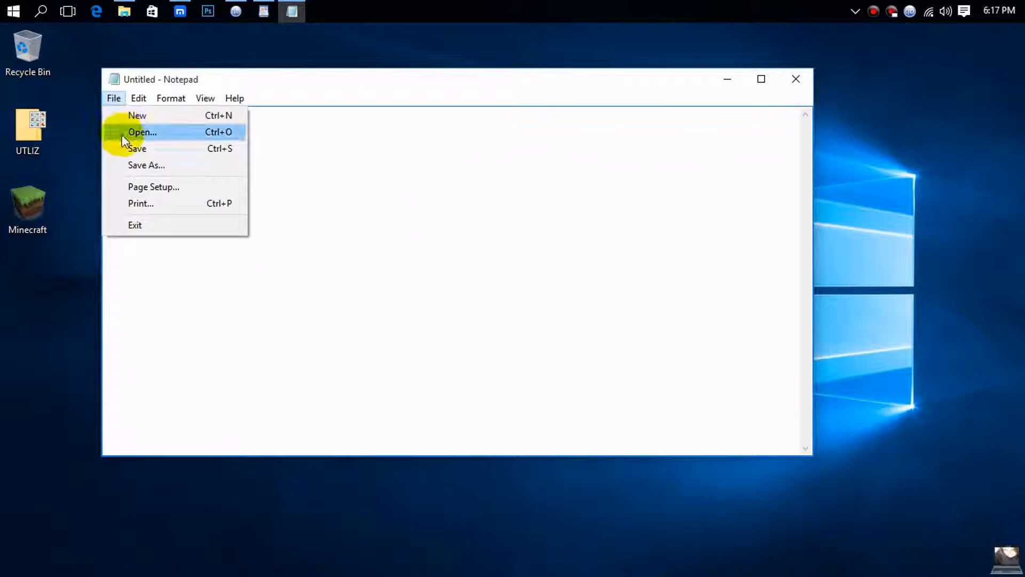
{"action": "left_click", "coordinate": [142, 131]}
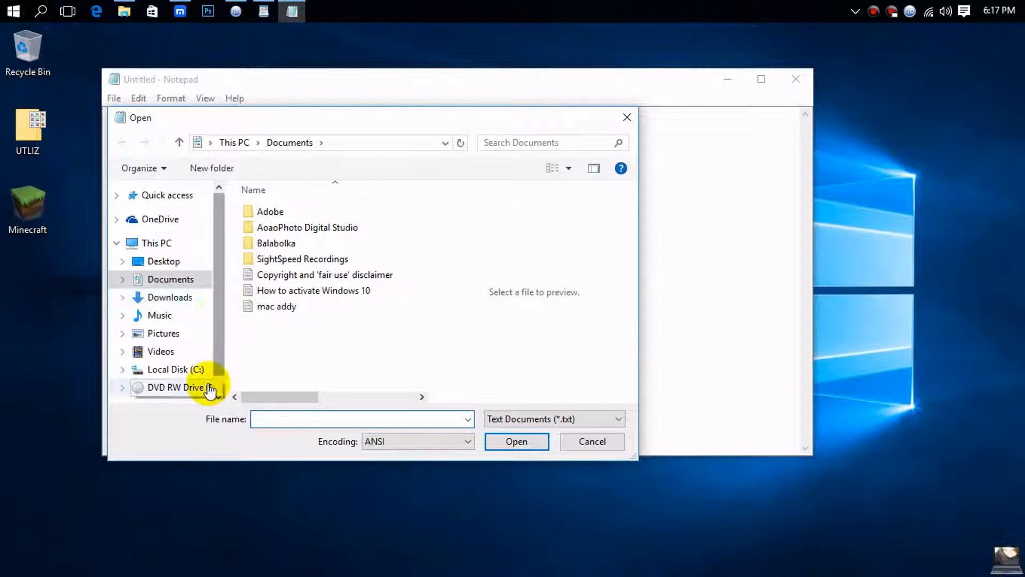
Step: Browse to C:\Windows\System32\drivers\etc in the Open dialog
{"action": "left_click", "coordinate": [175, 369]}
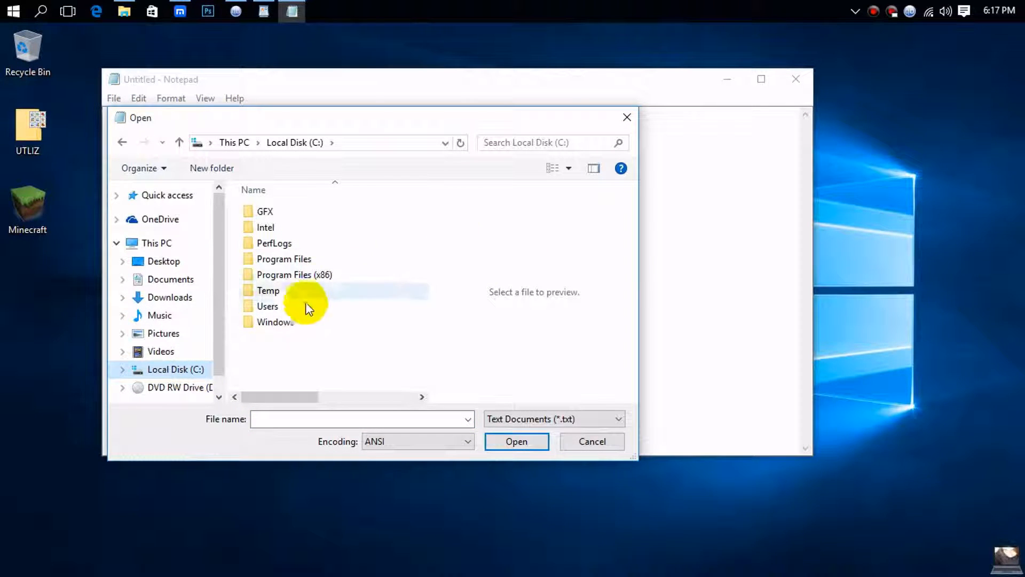
{"action": "double_click", "coordinate": [275, 321]}
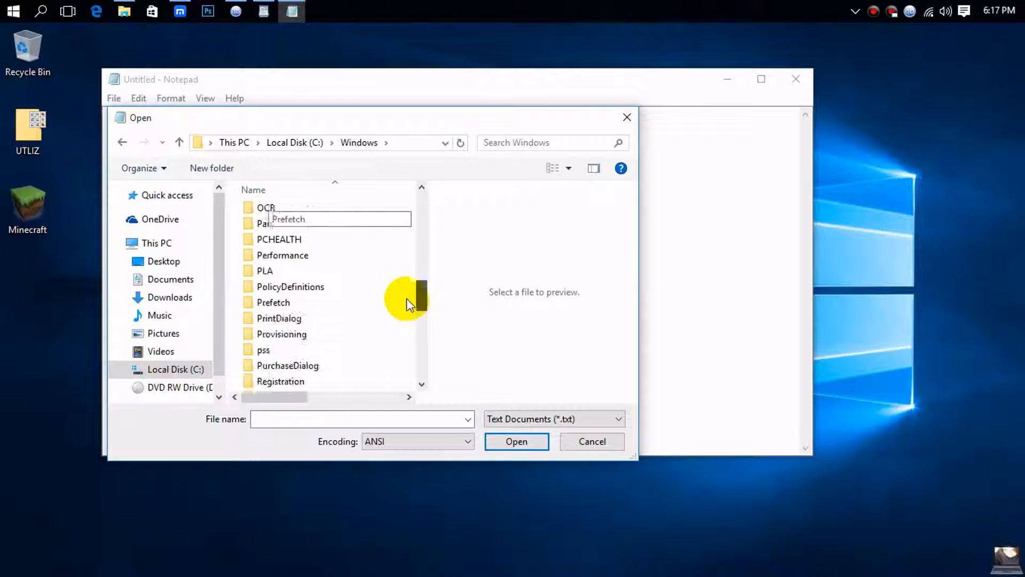
{"action": "scroll", "scroll_direction": "down", "scroll_amount": 3}
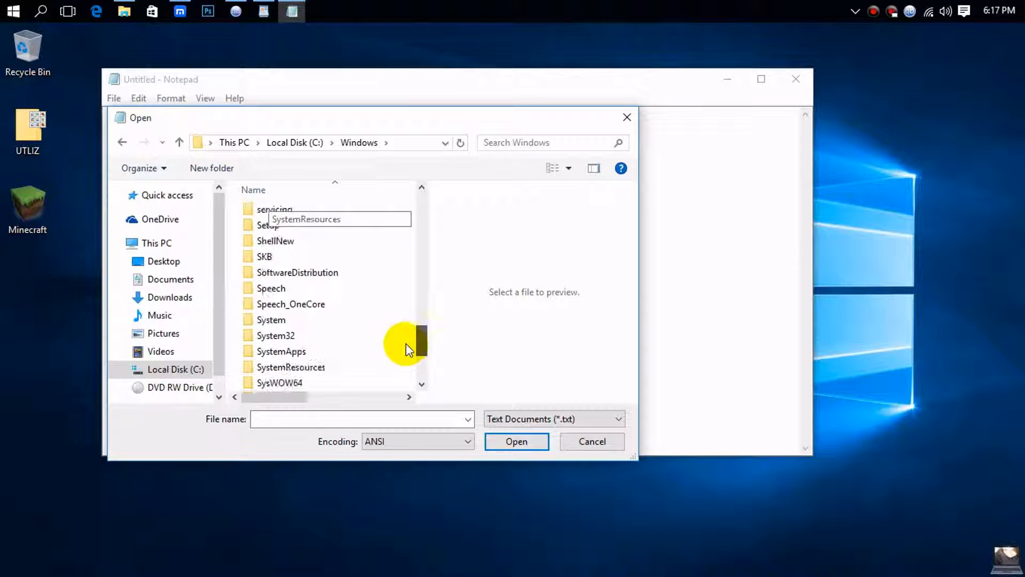
{"action": "double_click", "coordinate": [275, 336]}
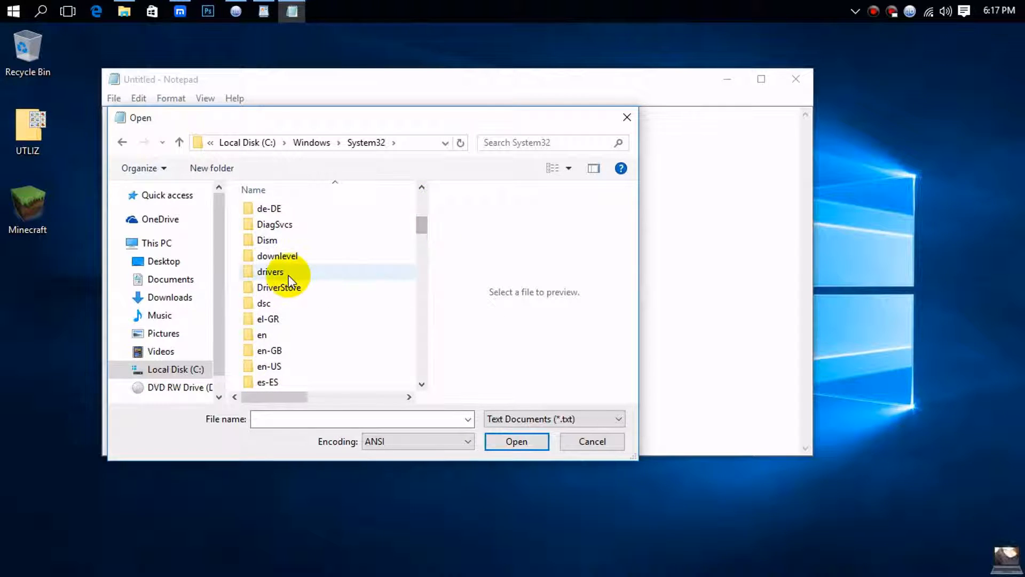
{"action": "double_click", "coordinate": [271, 271]}
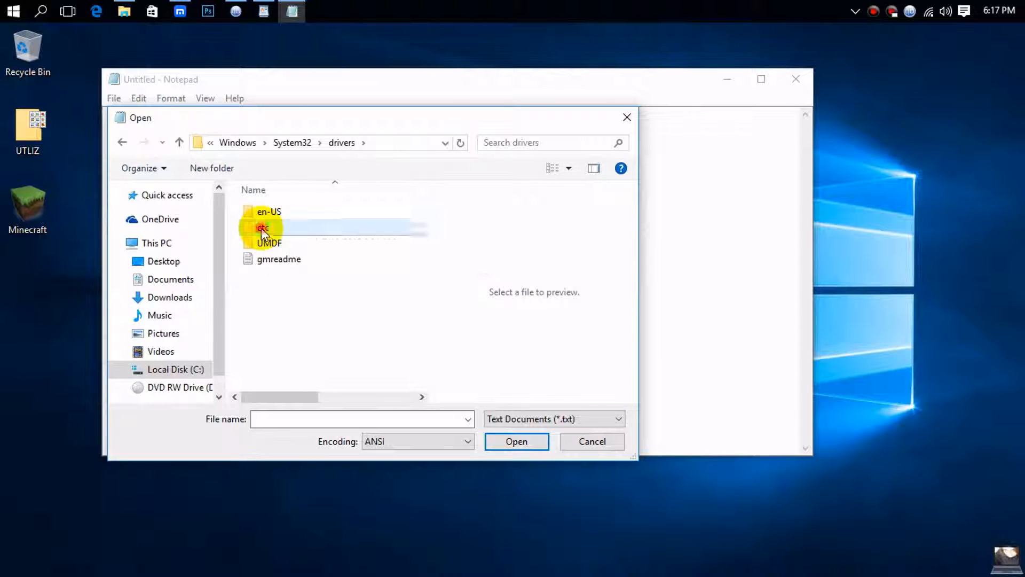
{"action": "double_click", "coordinate": [262, 226]}
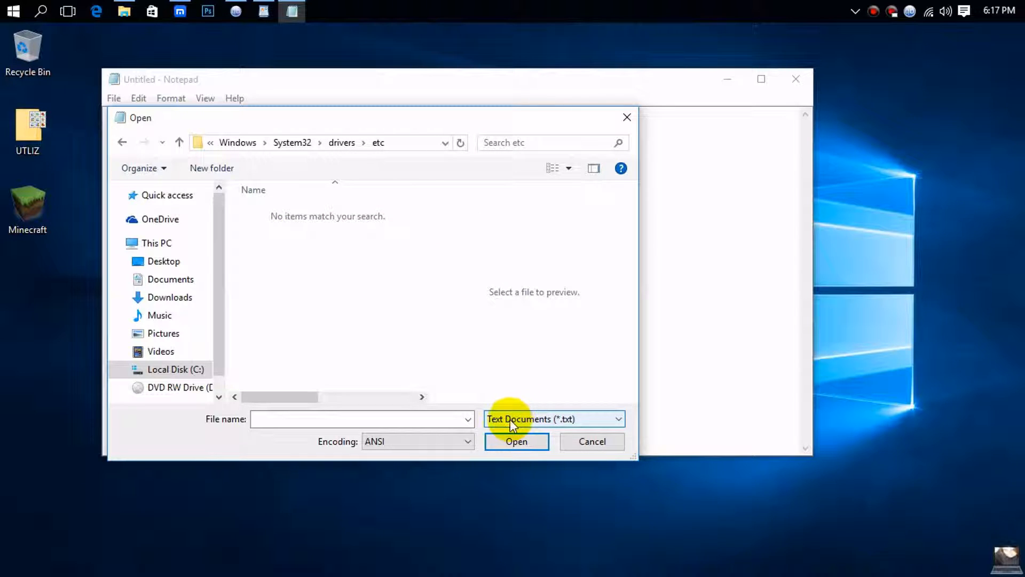
Step: Set the file type filter to All Files and select hosts
{"action": "left_click", "coordinate": [553, 419]}
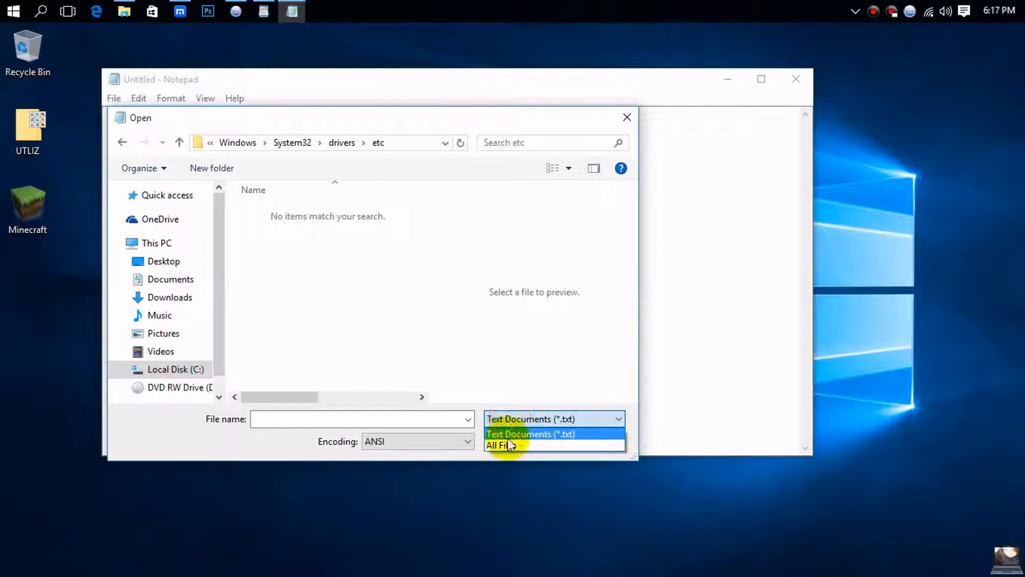
{"action": "left_click", "coordinate": [507, 445]}
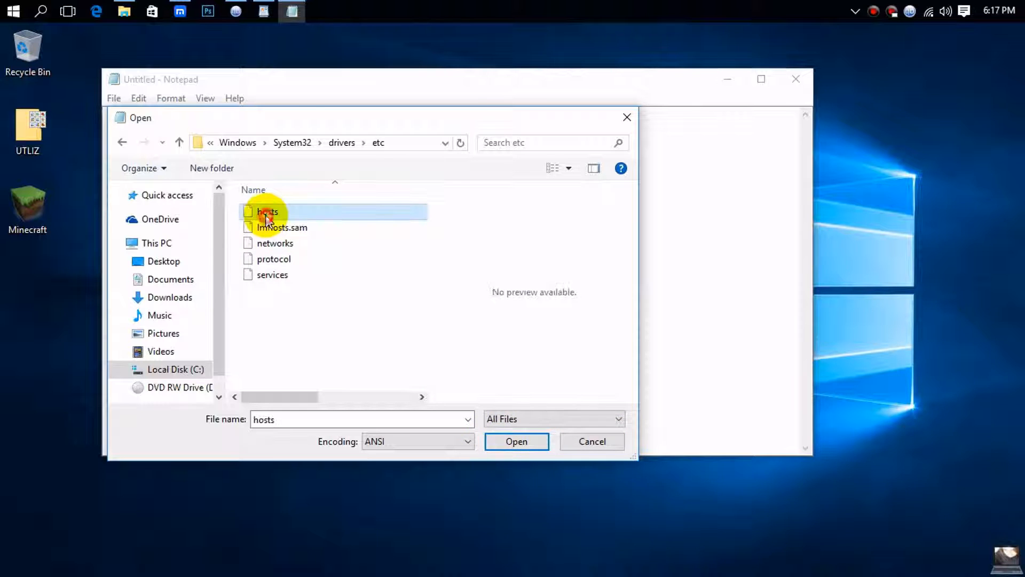
{"action": "left_click", "coordinate": [516, 441]}
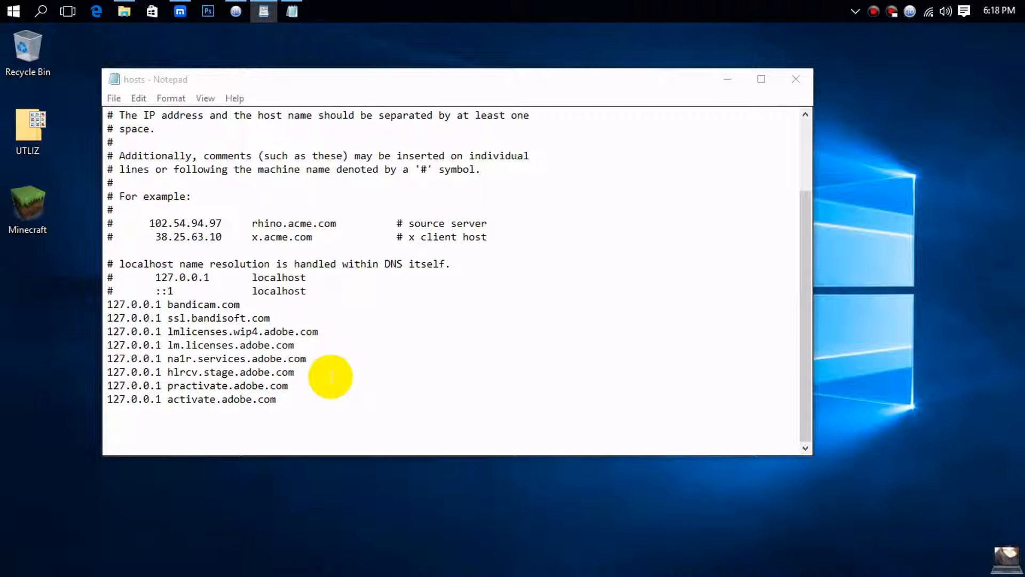
Step: Paste the telemetry domain list after the Adobe entries and select the blank line above it
{"action": "right_click", "coordinate": [183, 431]}
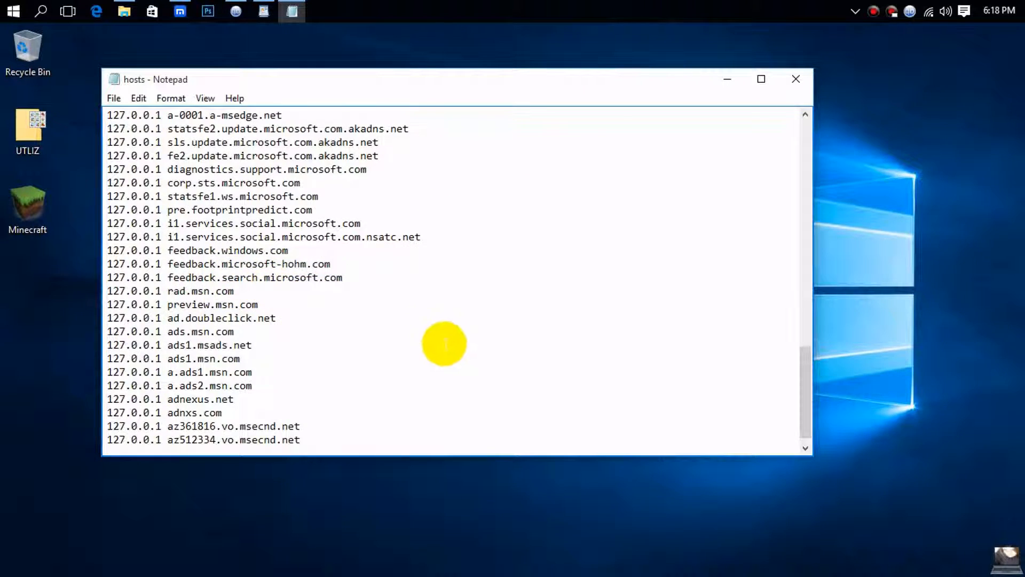
{"action": "scroll", "scroll_direction": "down", "scroll_amount": 3}
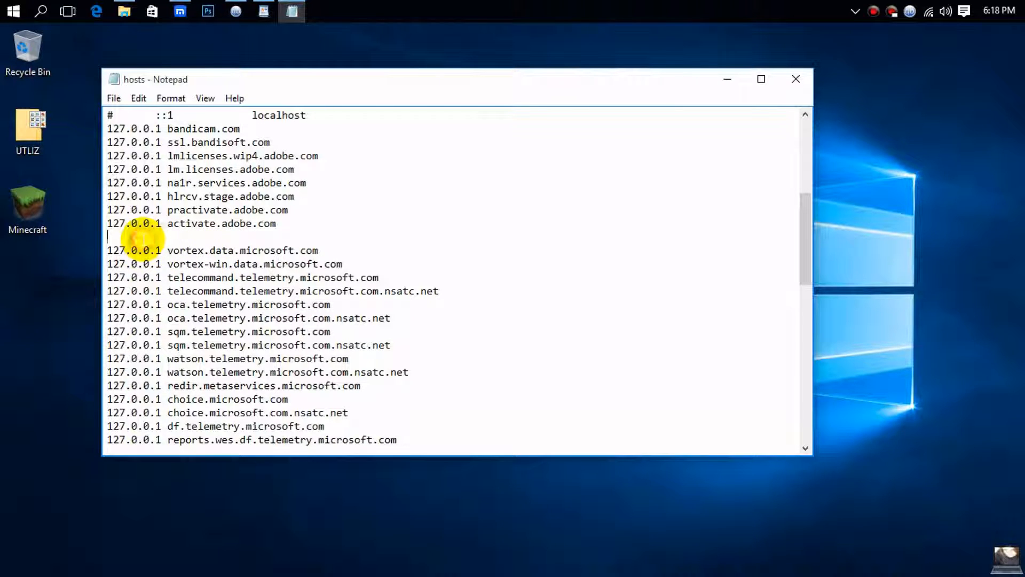
{"action": "left_click_drag", "start_coordinate": [107, 250], "coordinate": [323, 425]}
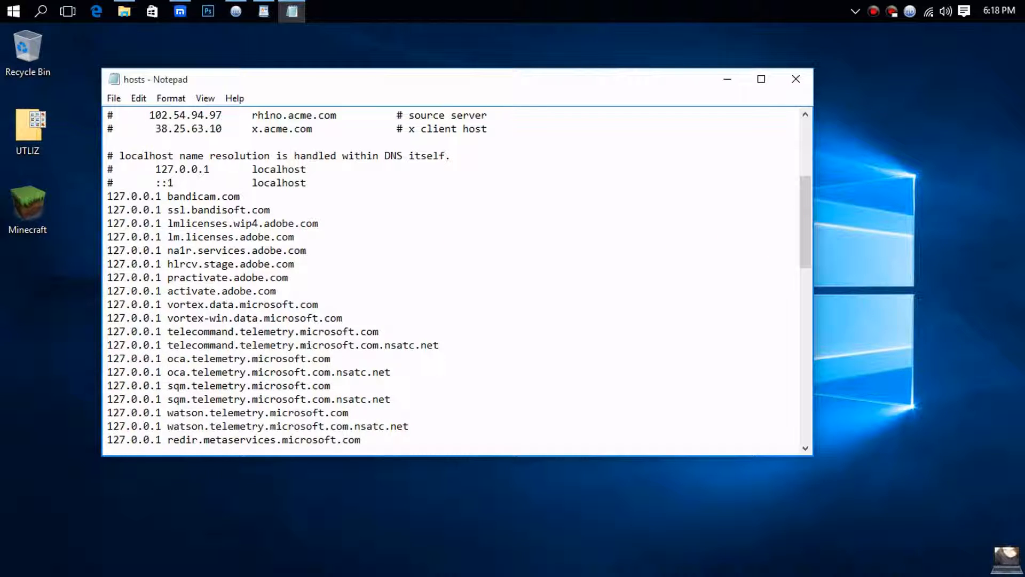
Step: Save the hosts file and close Notepad
{"action": "left_click", "coordinate": [108, 304]}
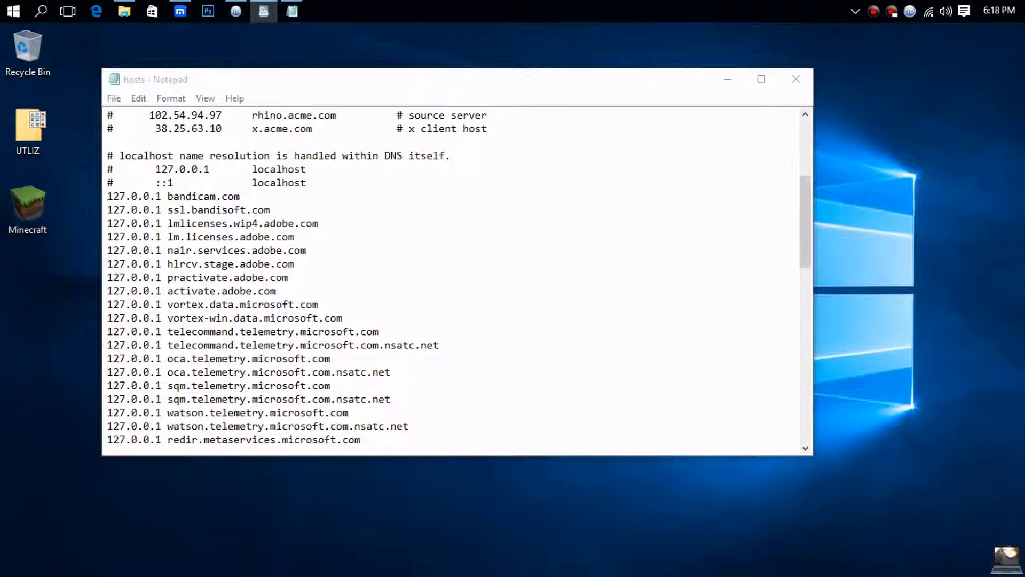
{"action": "left_click", "coordinate": [796, 79]}
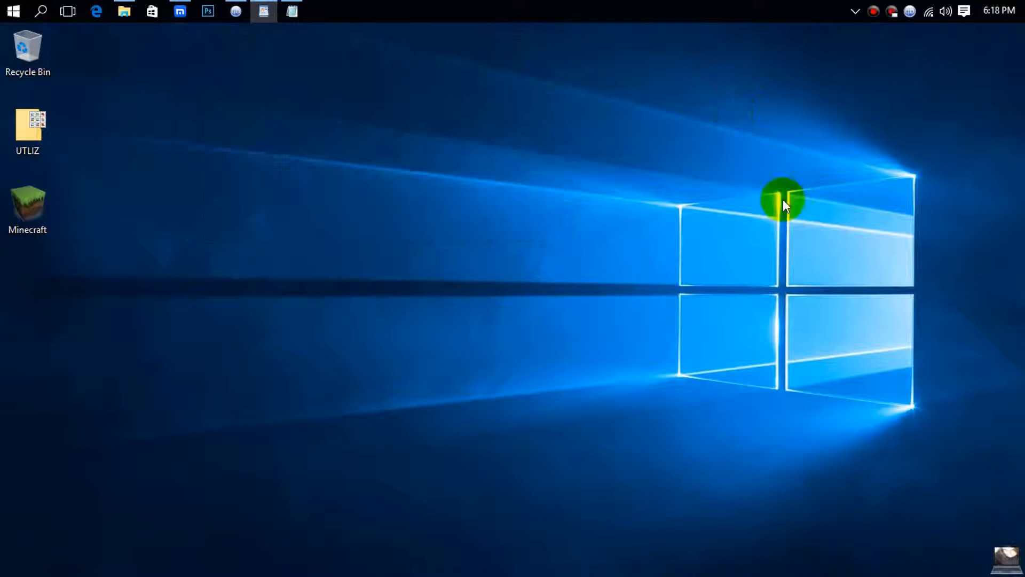
{"action": "mouse_move", "coordinate": [235, 311]}
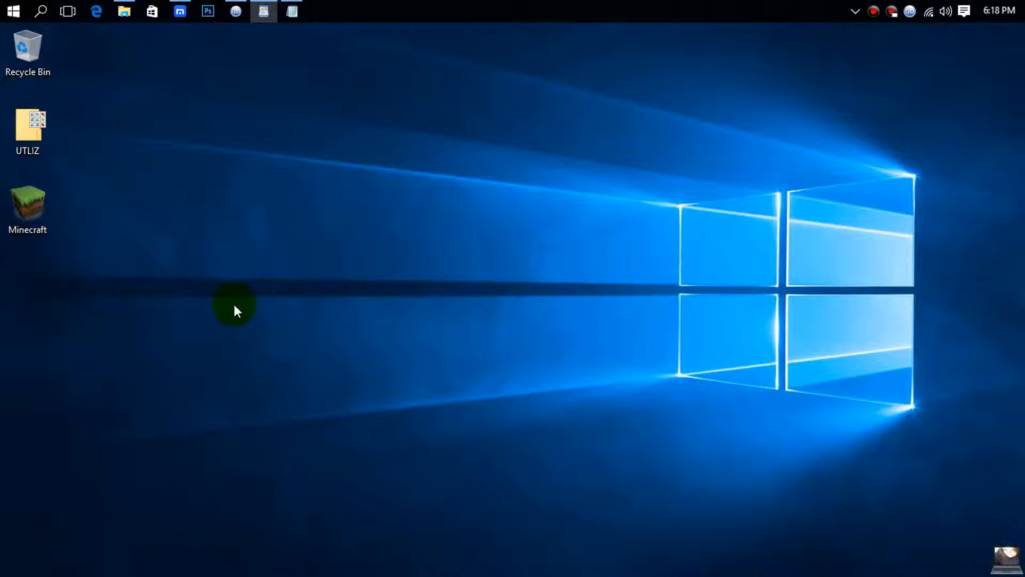